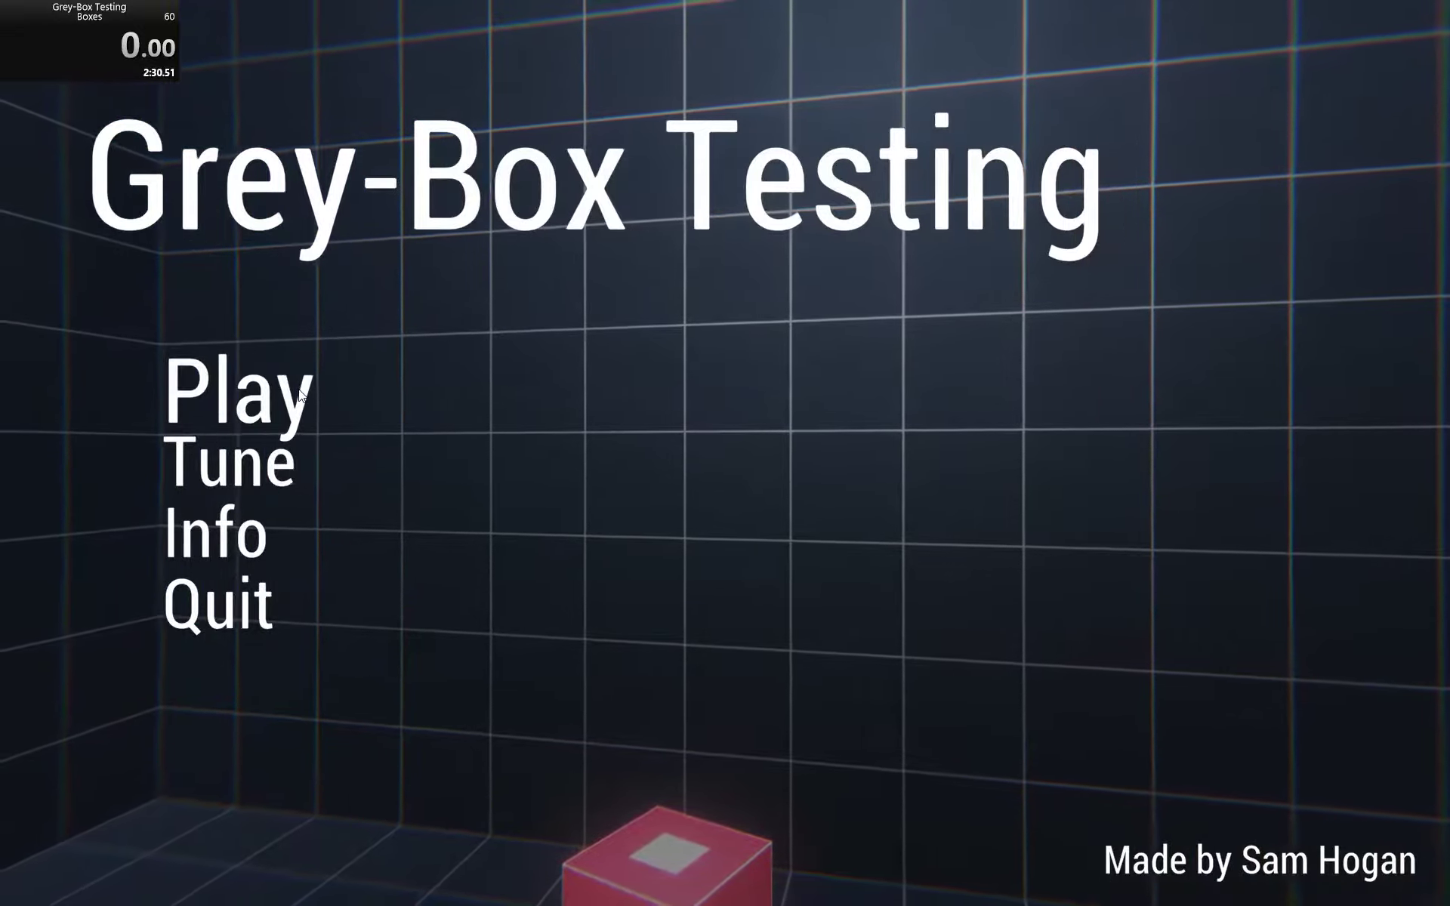
- Start the Boxes level from the title screen and walk to the first red box
click(235, 388)
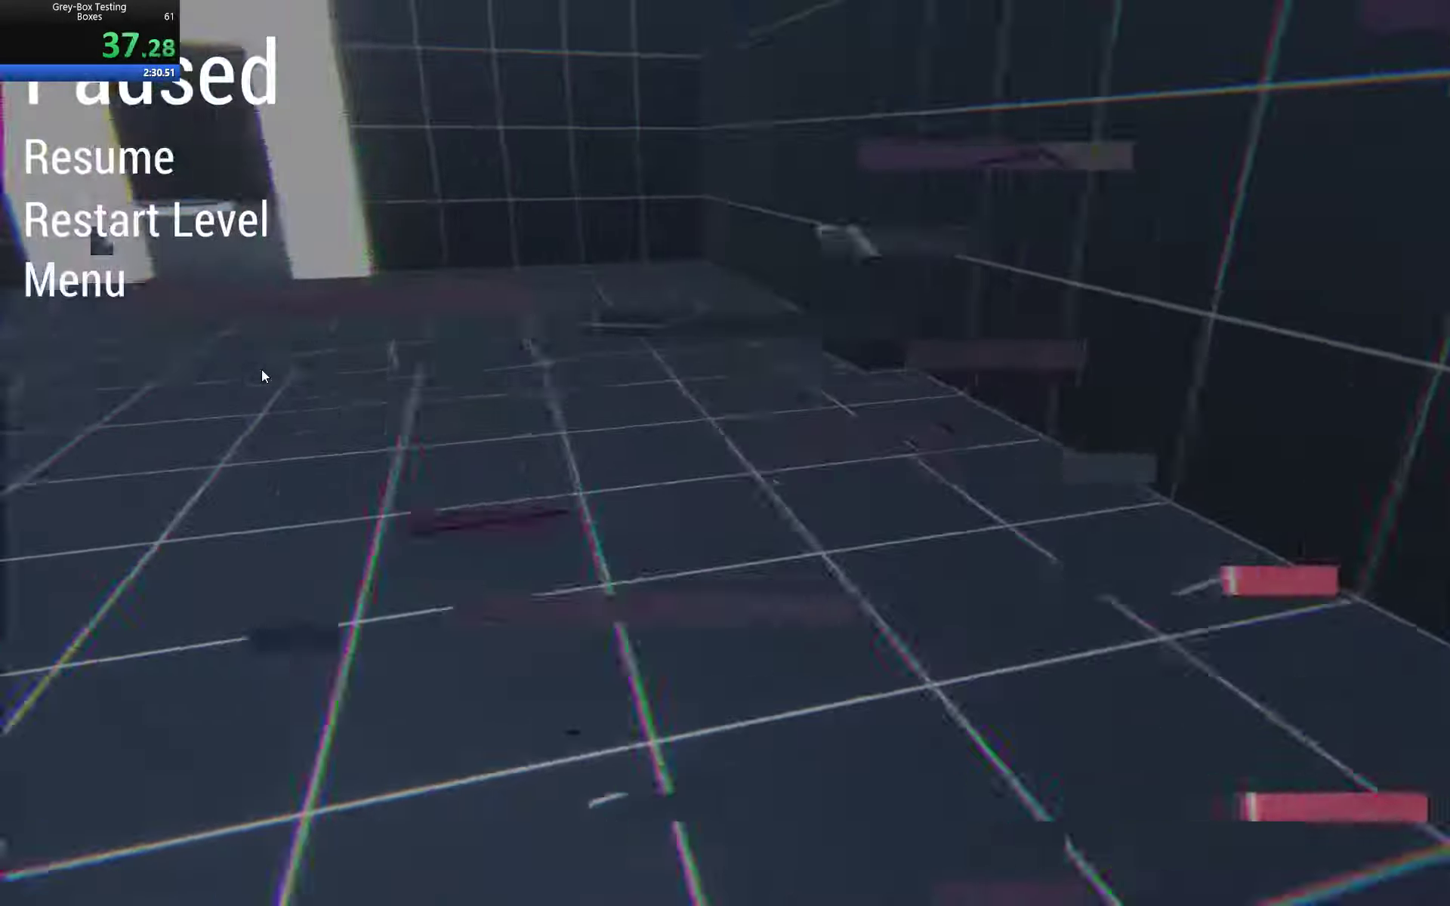
- Glitch-carry the red box through the white doorway to the yellow block steps by pause-resuming
click(93, 157)
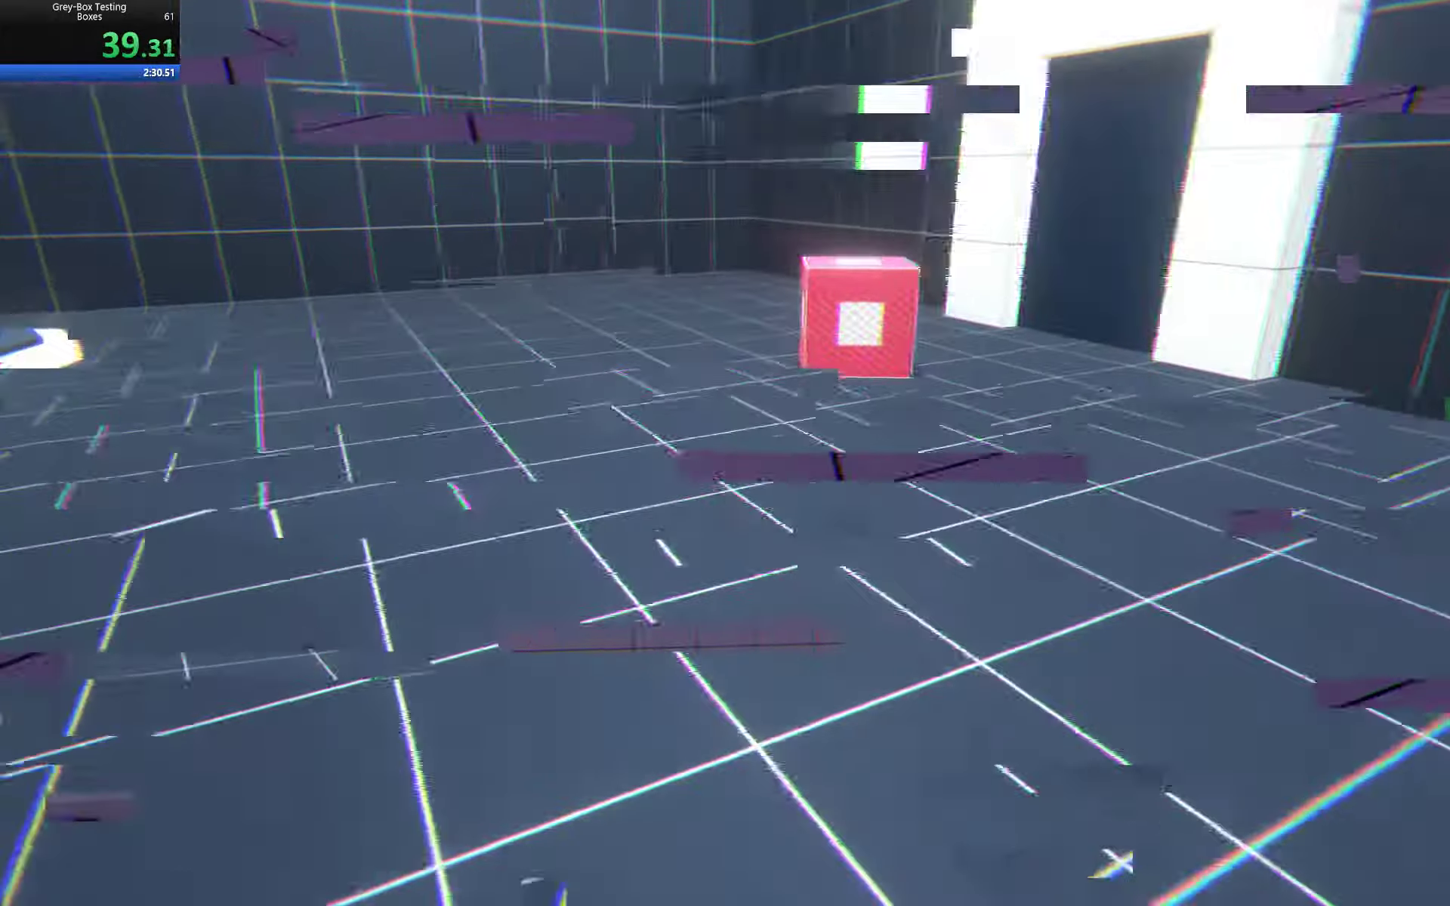
key(Escape)
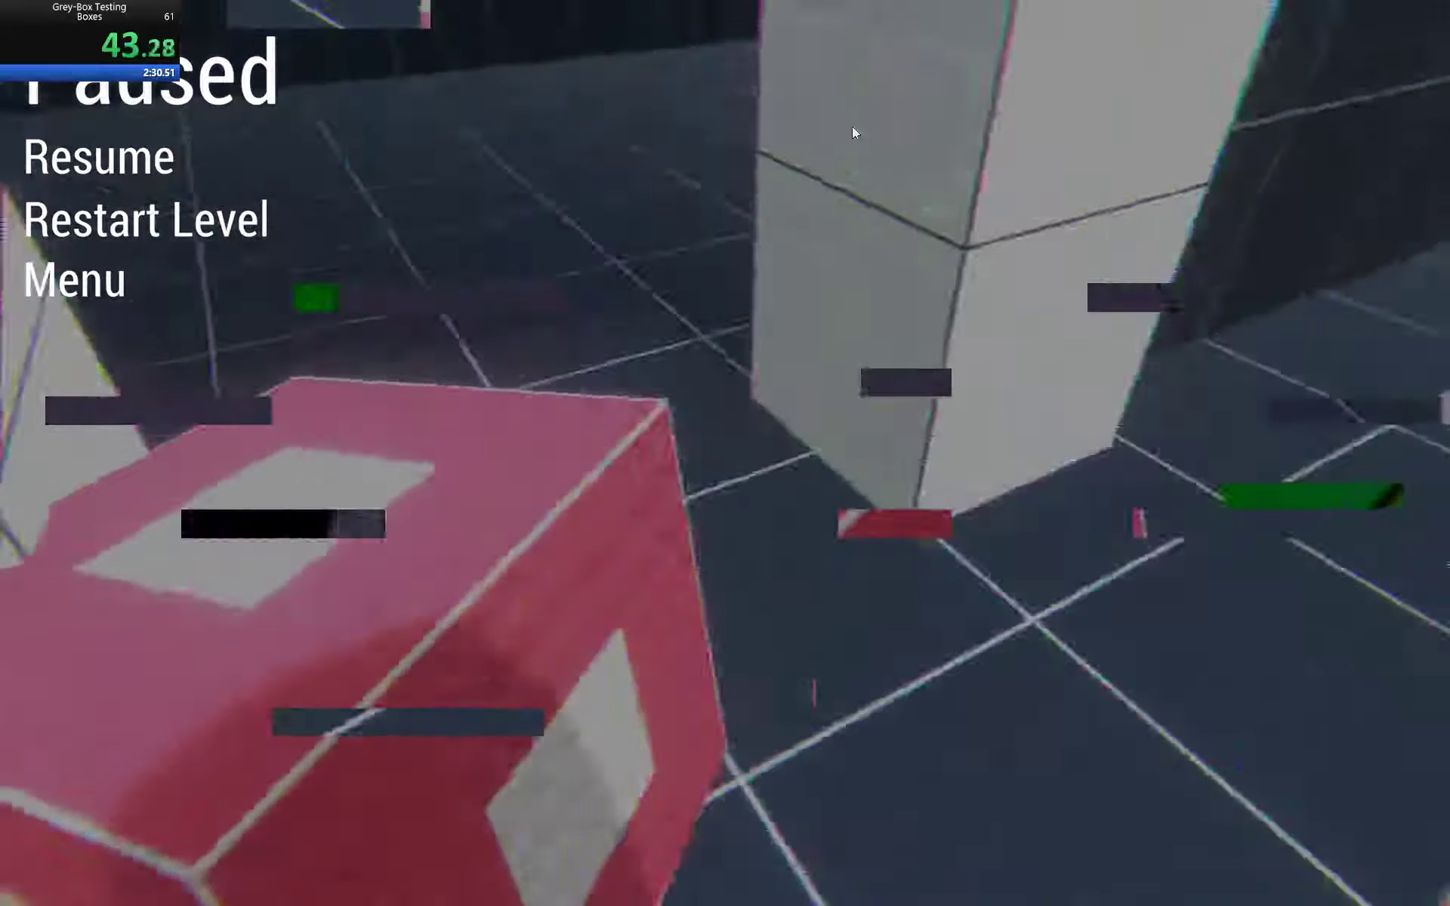
click(96, 157)
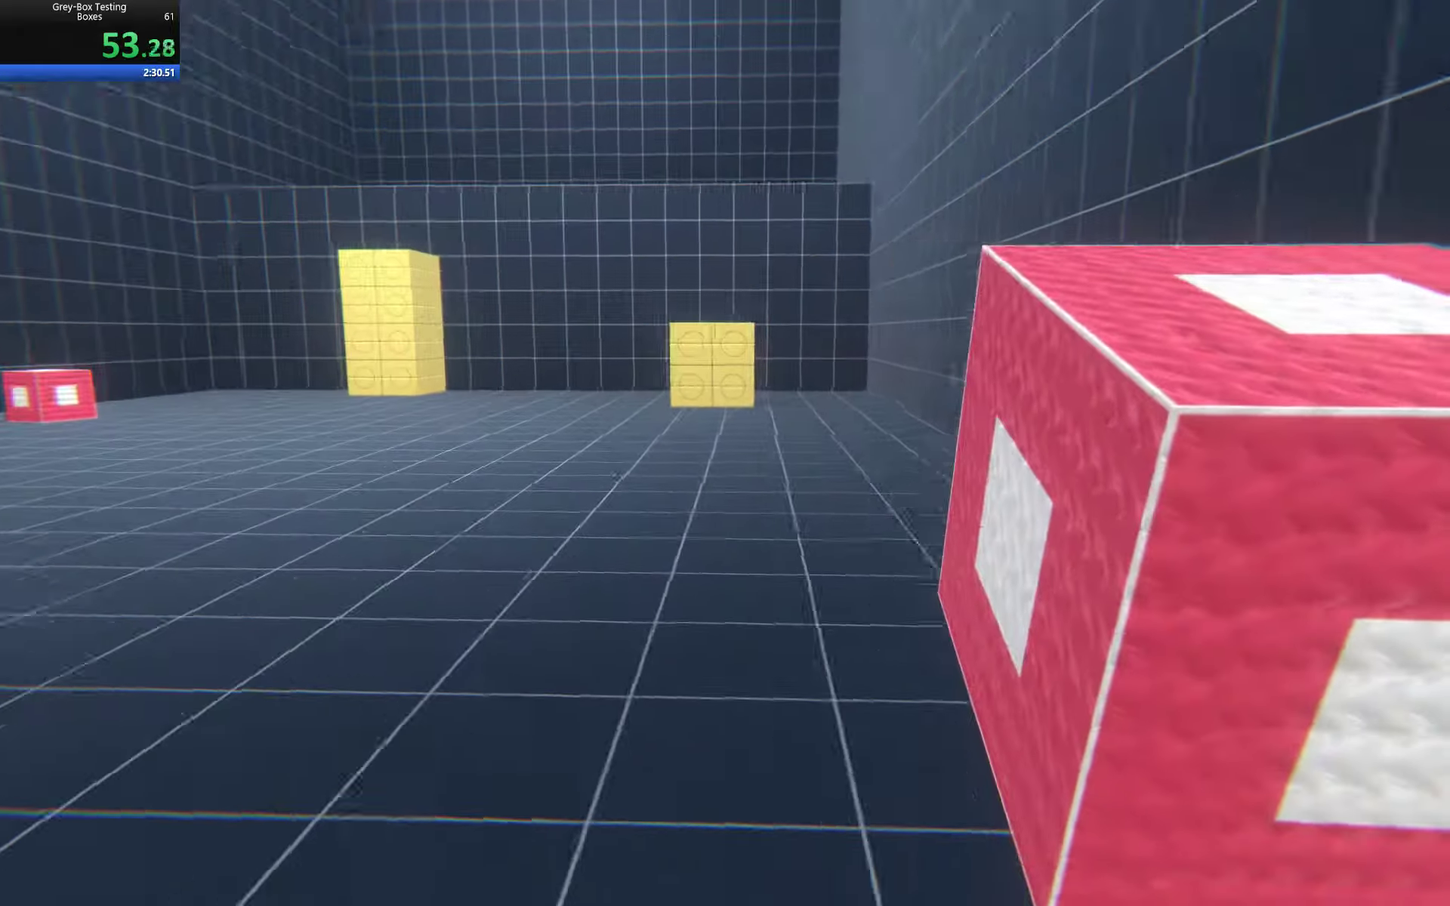
key(Escape)
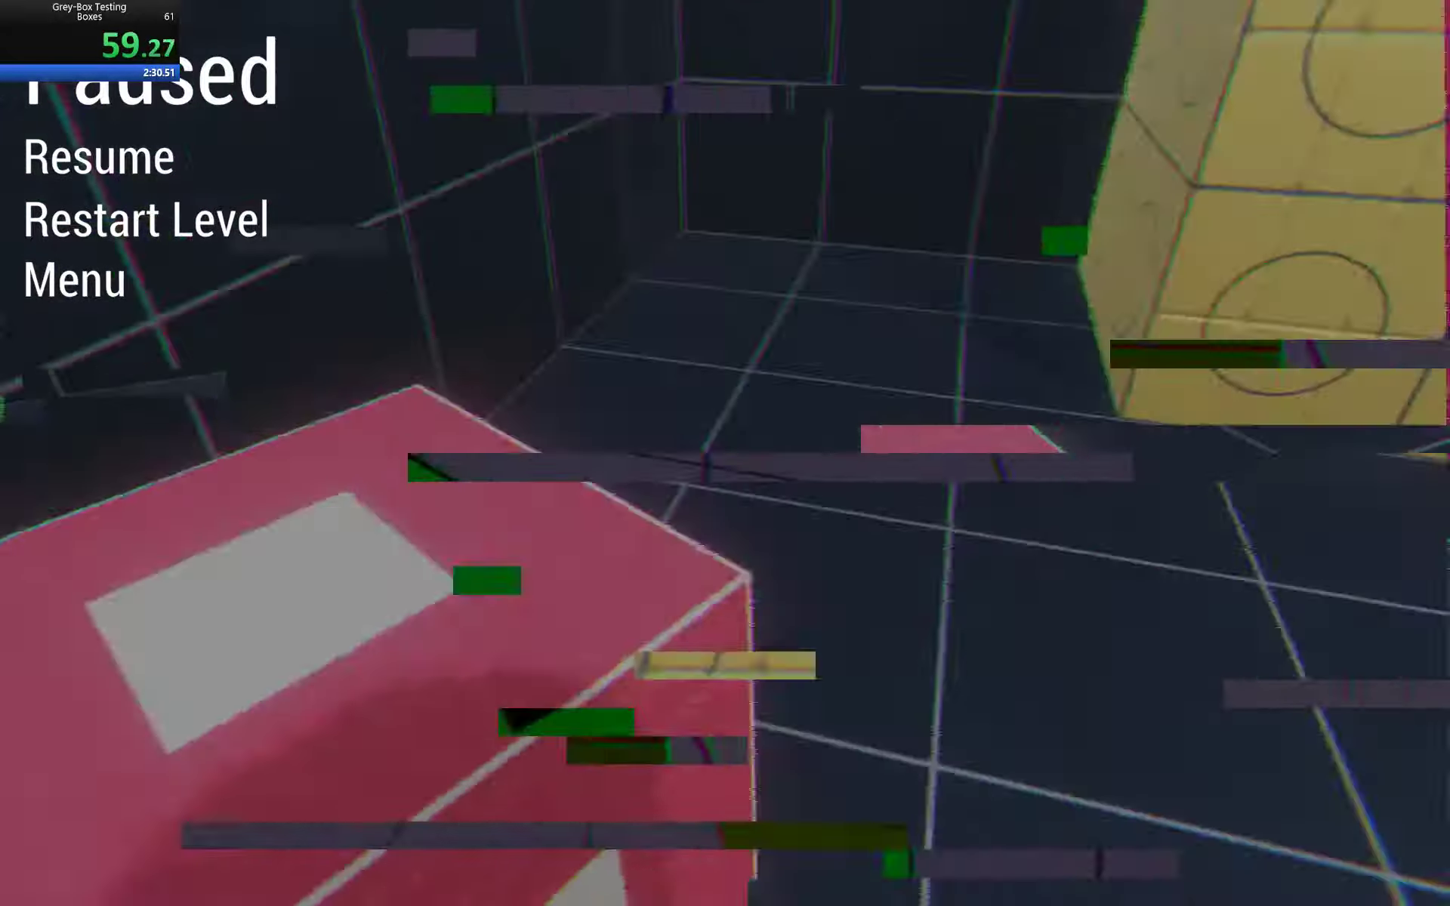
click(97, 156)
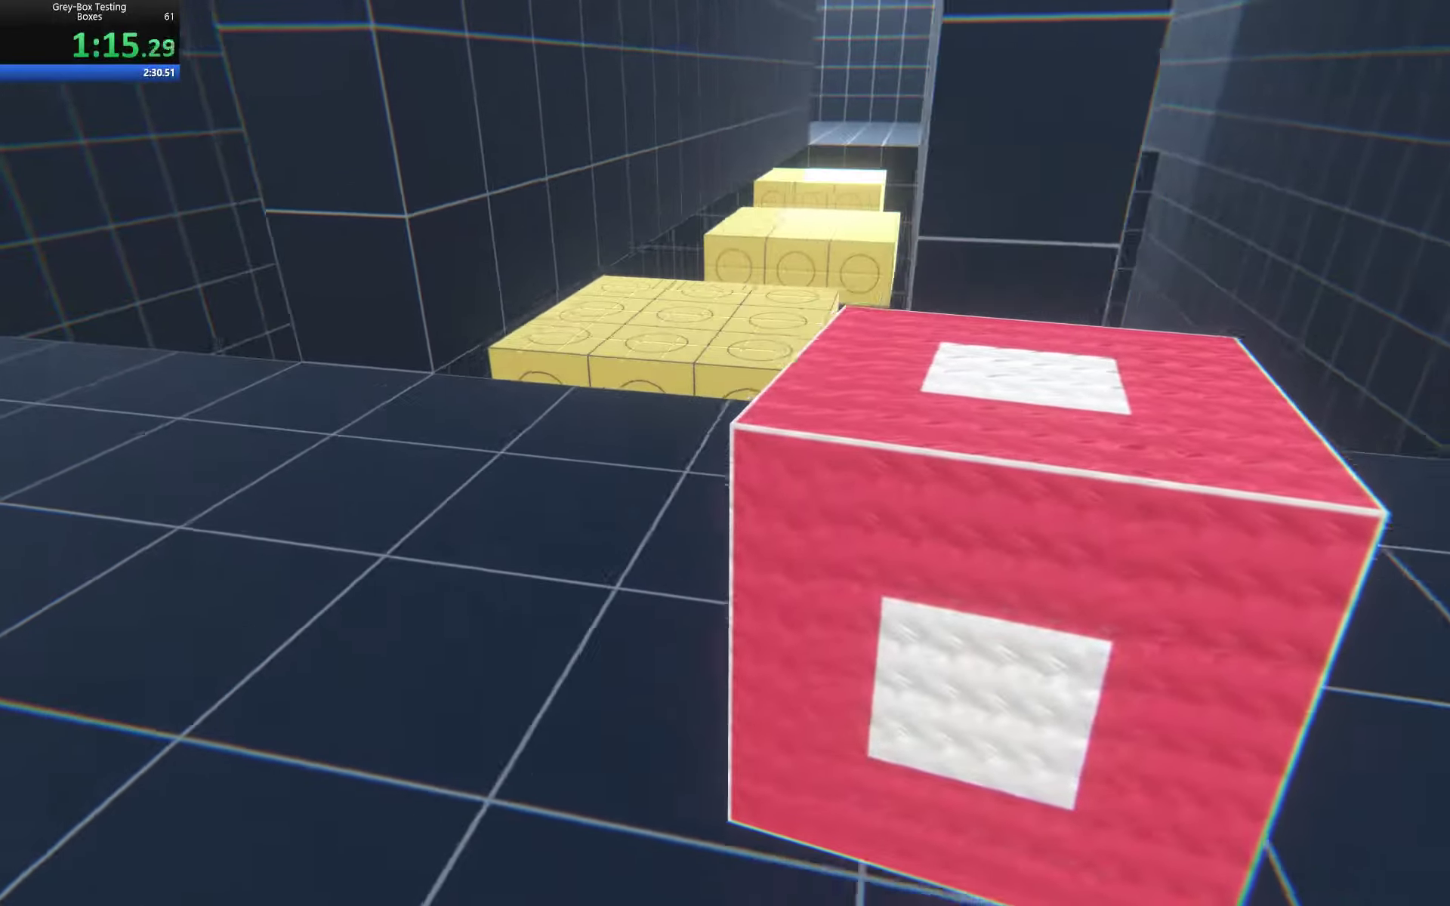
- Pause-resume once more and push the red box onto the round white floor pad
key(Escape)
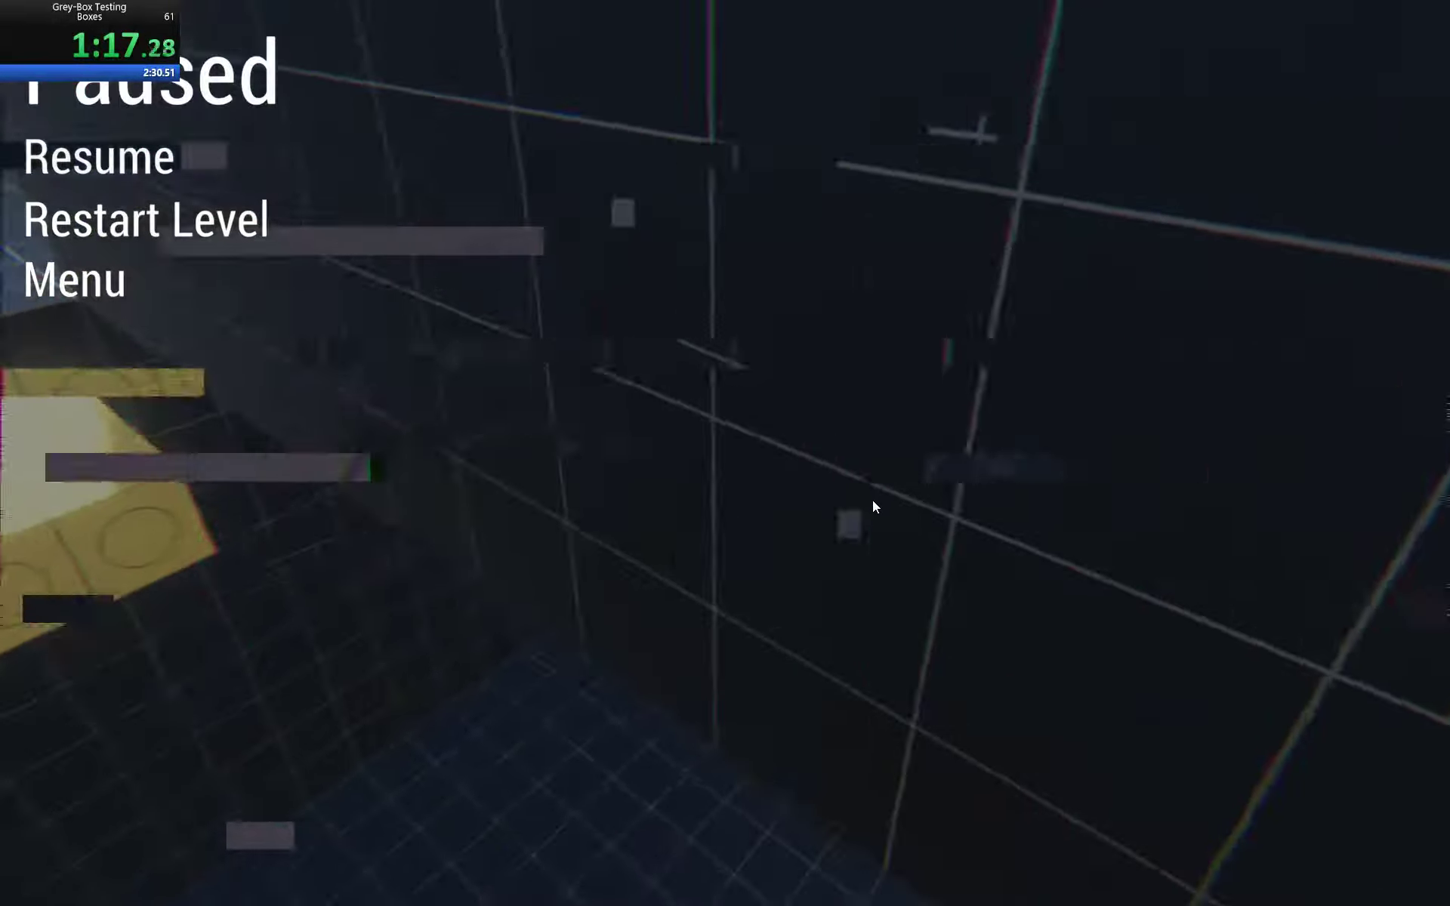
click(97, 155)
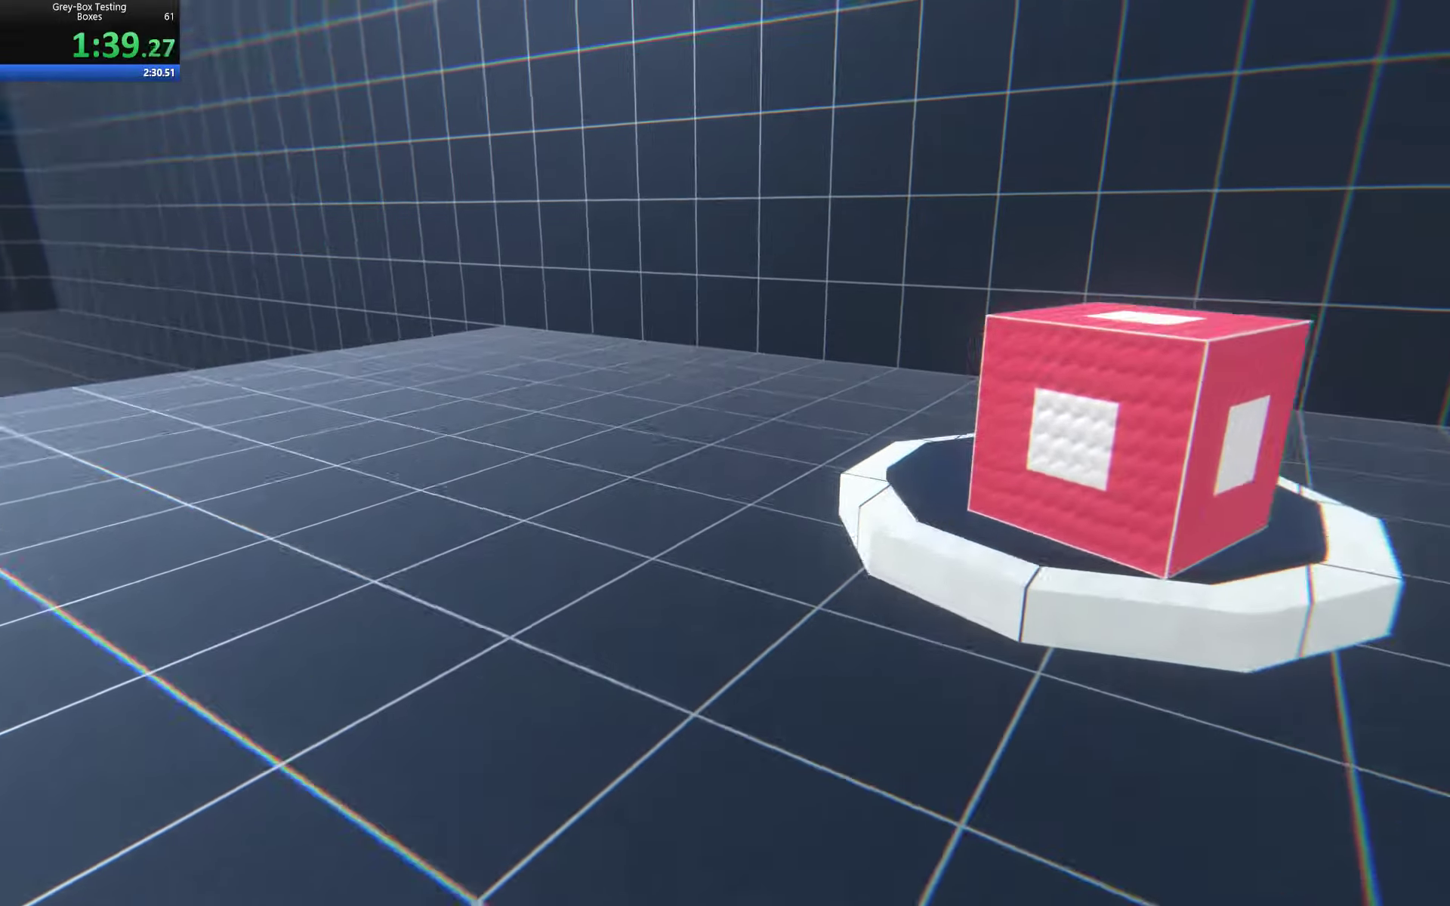
- Fetch a second red box with pause-resume glitches and set it beside the first near the pad
key(Escape)
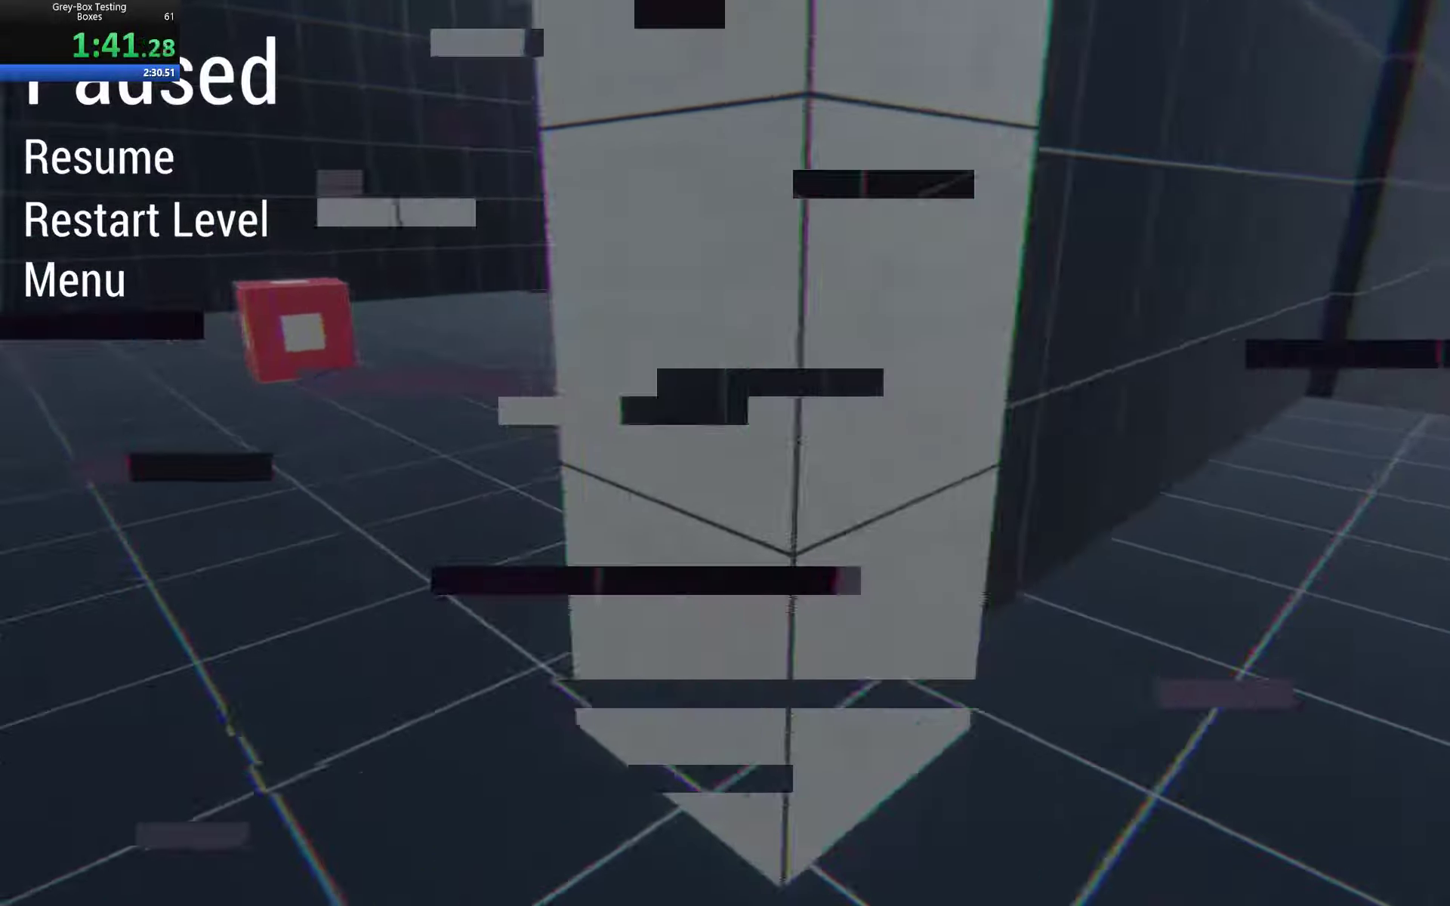
click(97, 155)
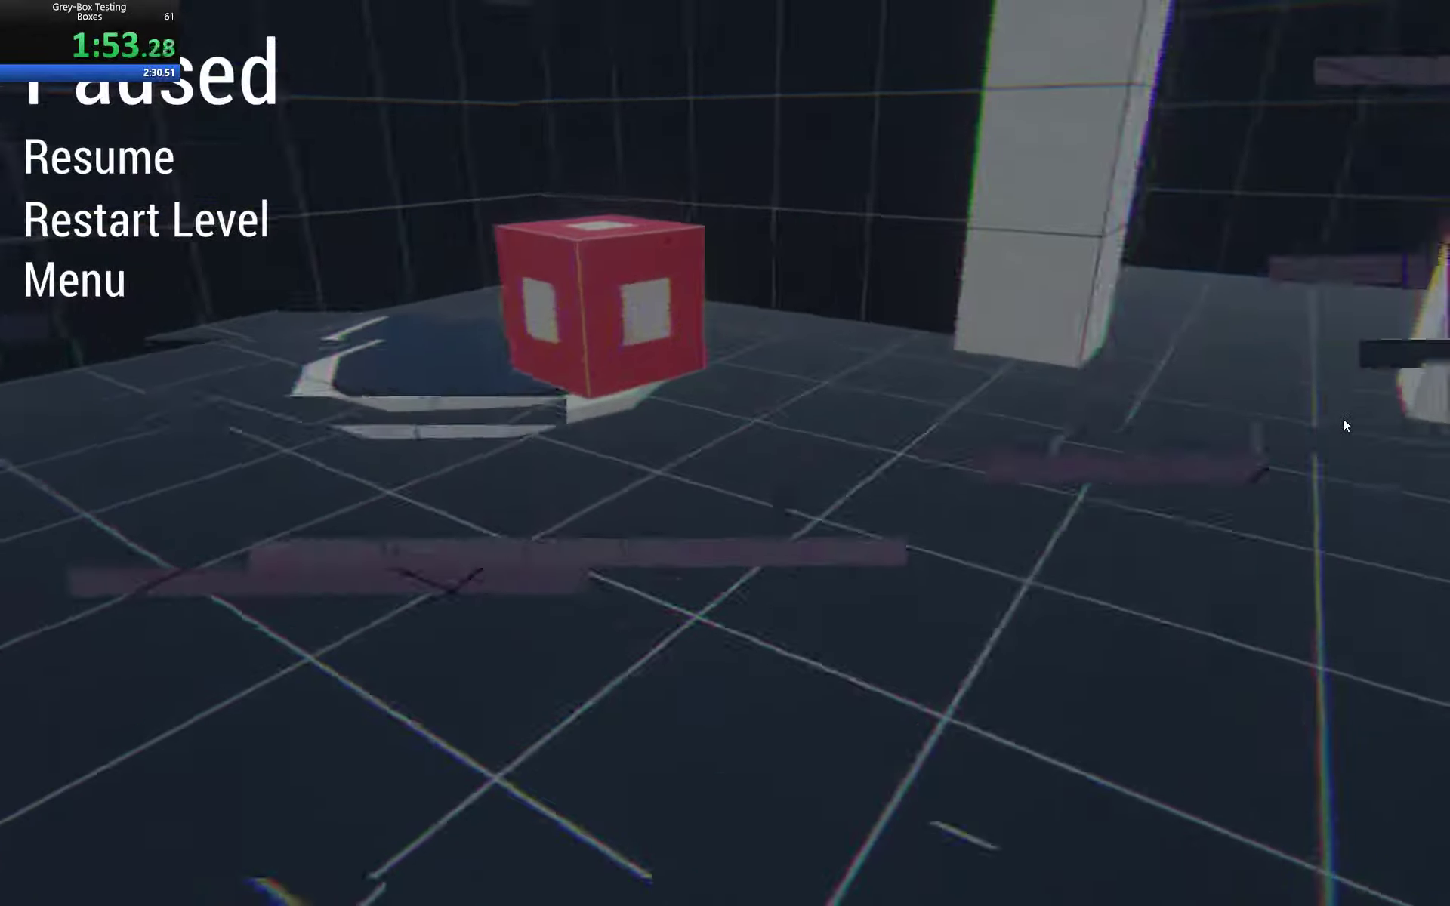
click(97, 156)
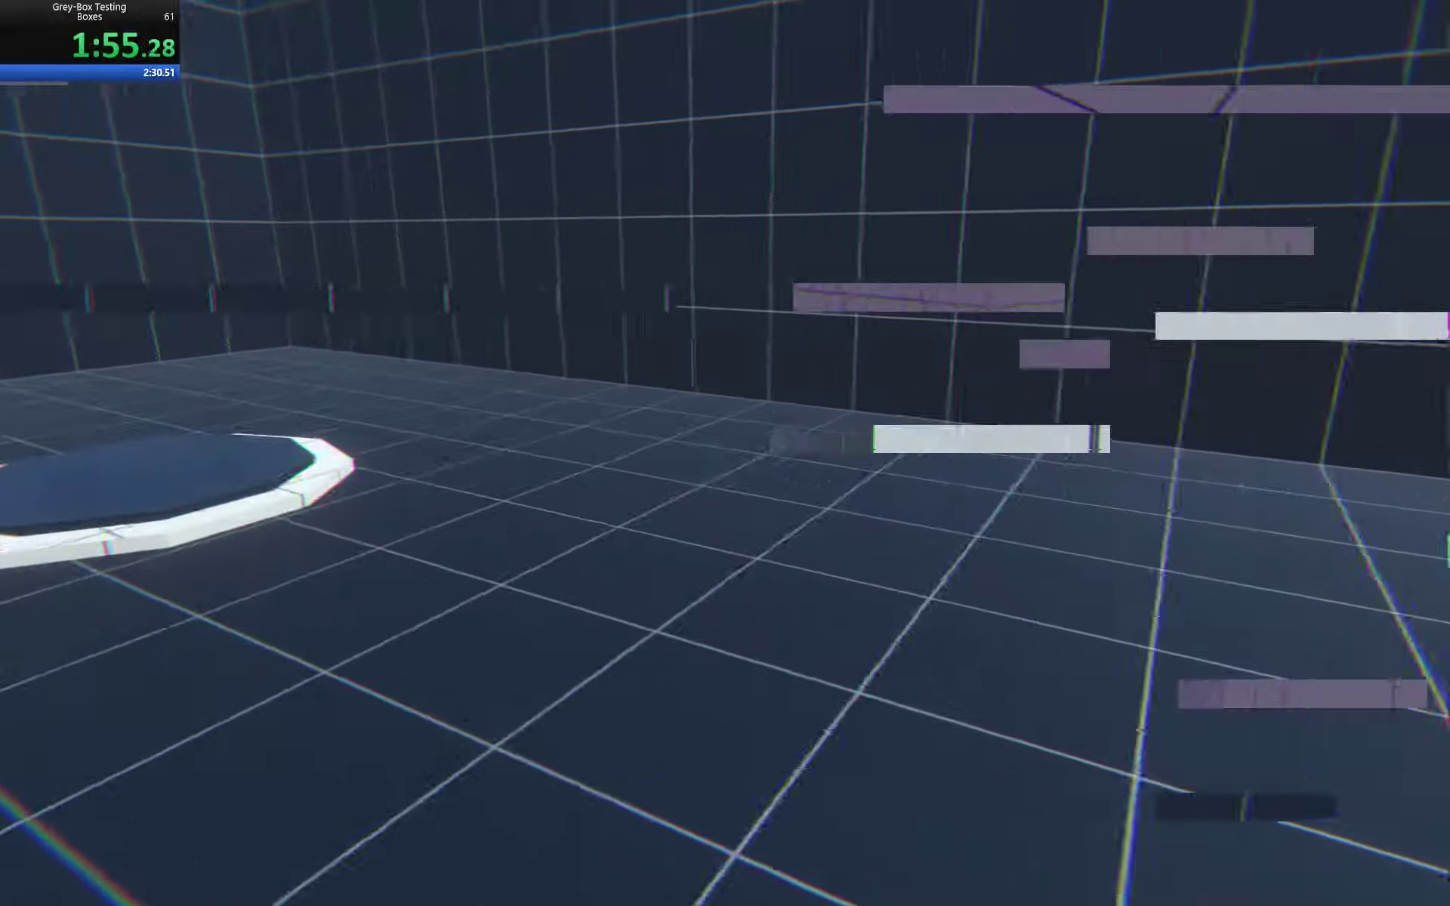
key(Escape)
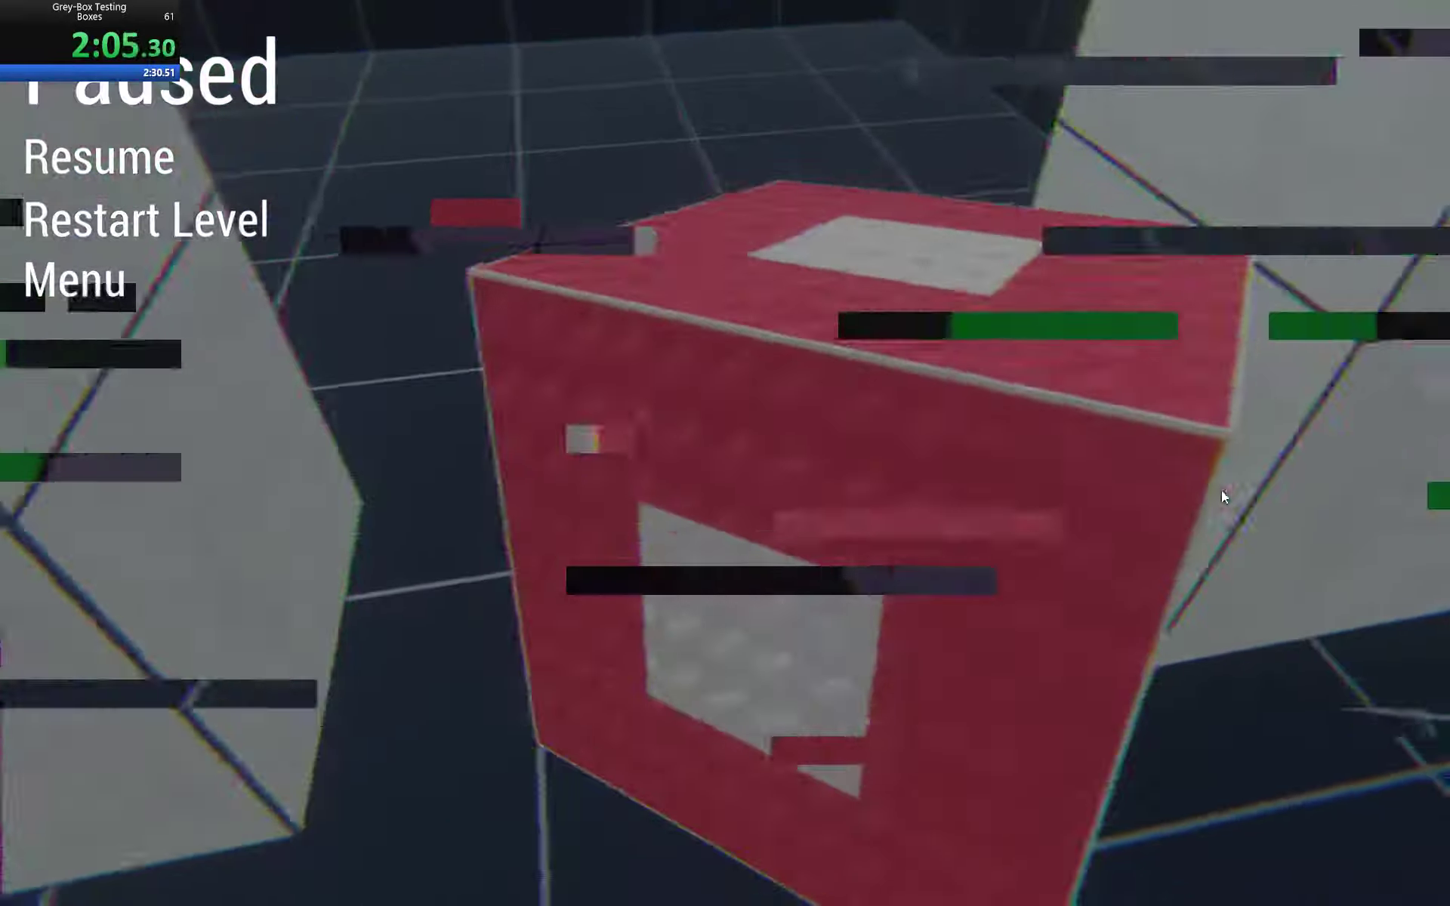
click(95, 157)
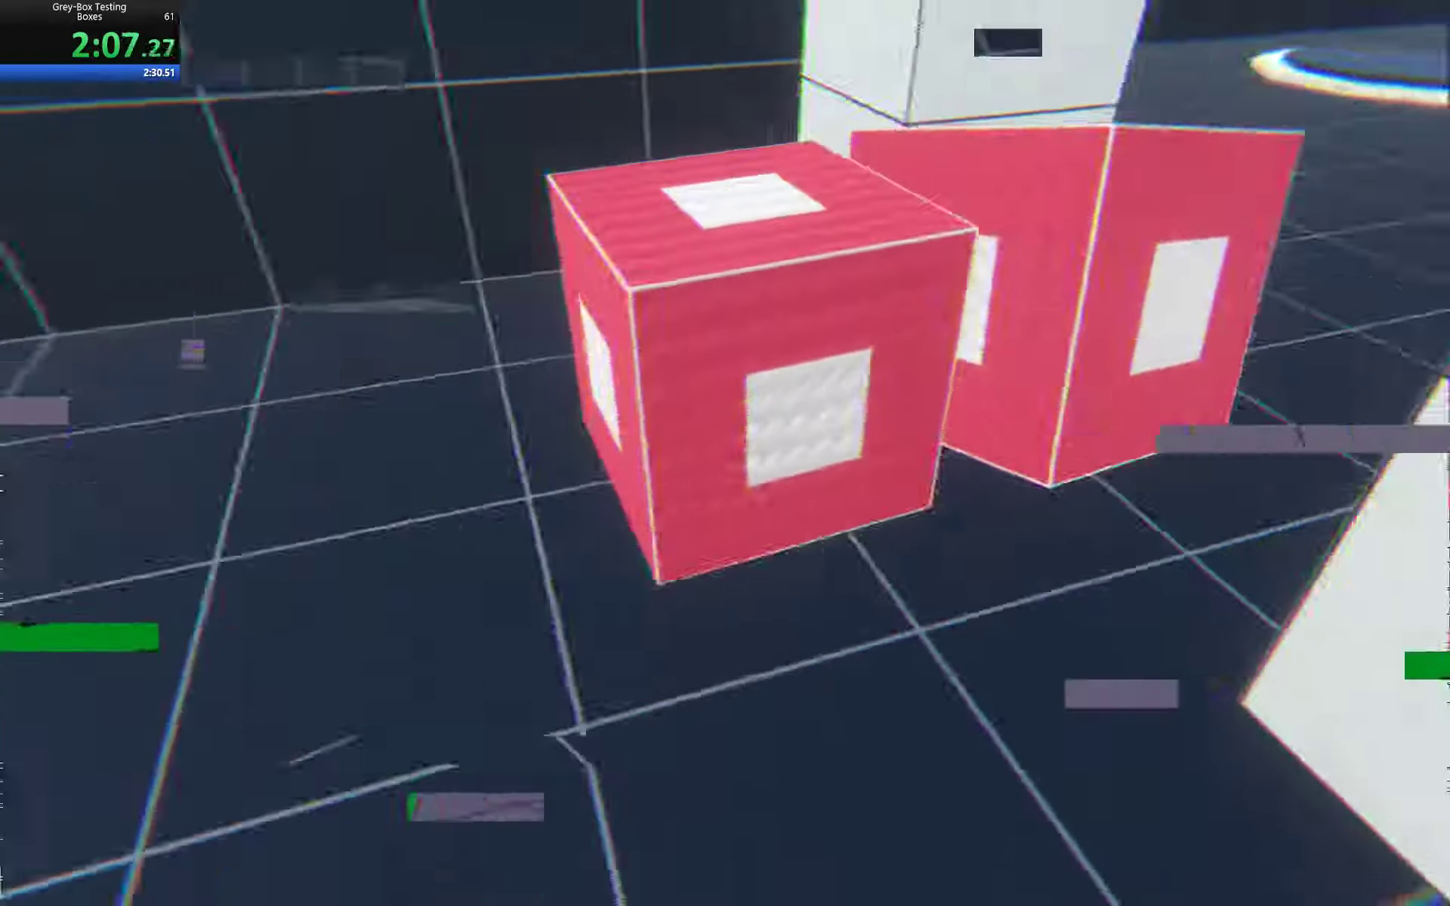